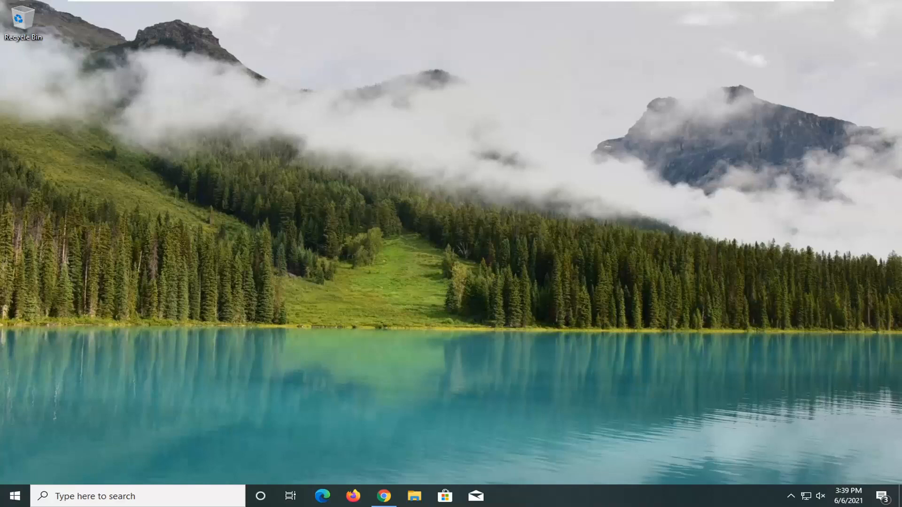
mouse_move(84, 436)
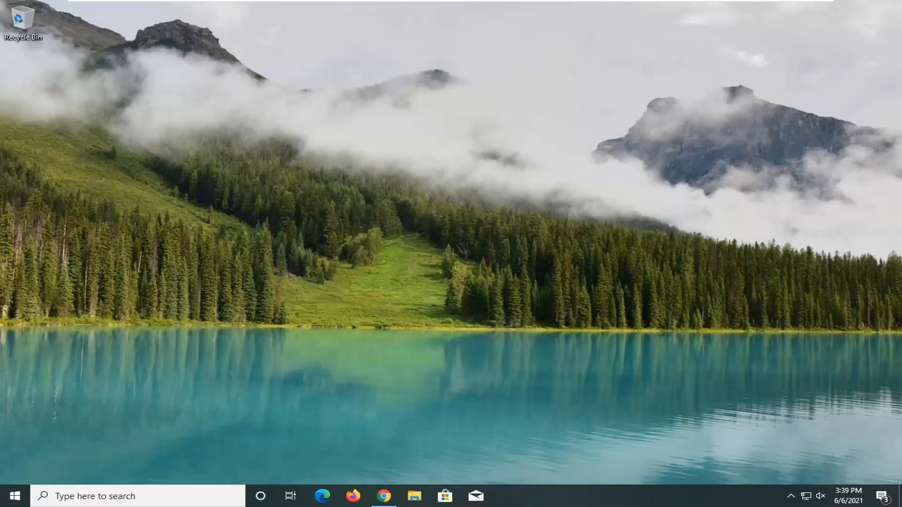
Search the Start menu for 'epic games' to find Epic Games Launcher as the best match
left_click(8, 496)
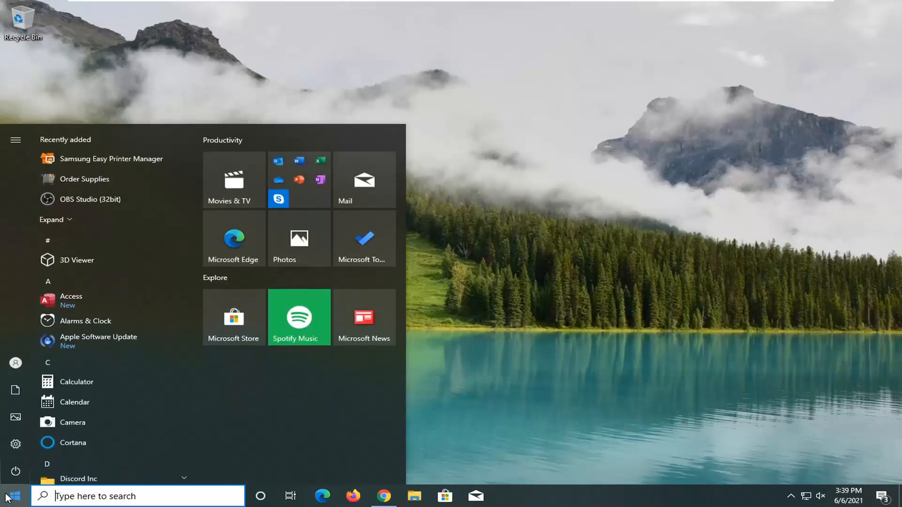
type("epic games")
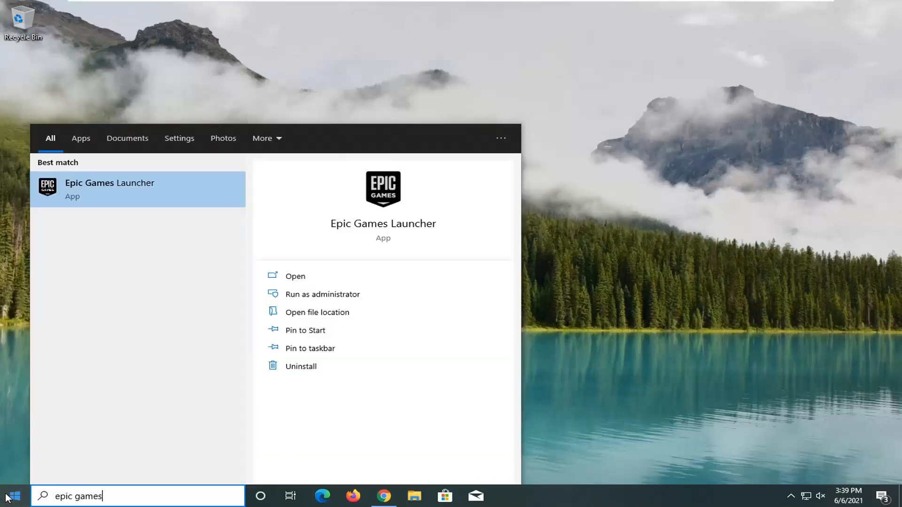
mouse_move(114, 192)
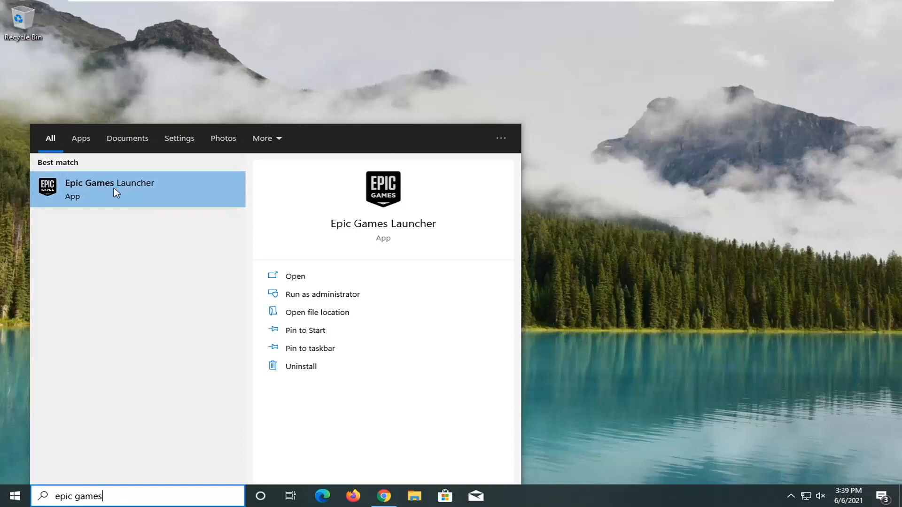
mouse_move(107, 195)
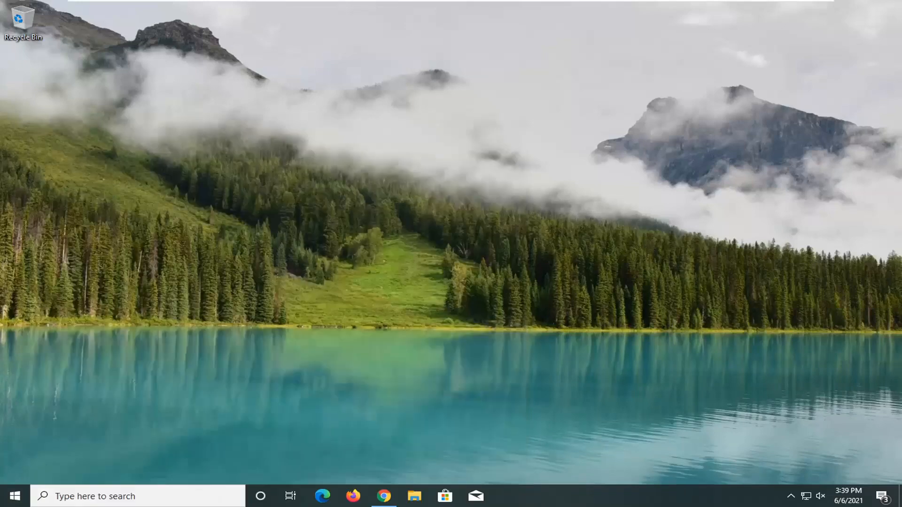
Go from the sign-in screen through Settings to the Troubleshooting page with regional endpoint tests passed
left_click(506, 496)
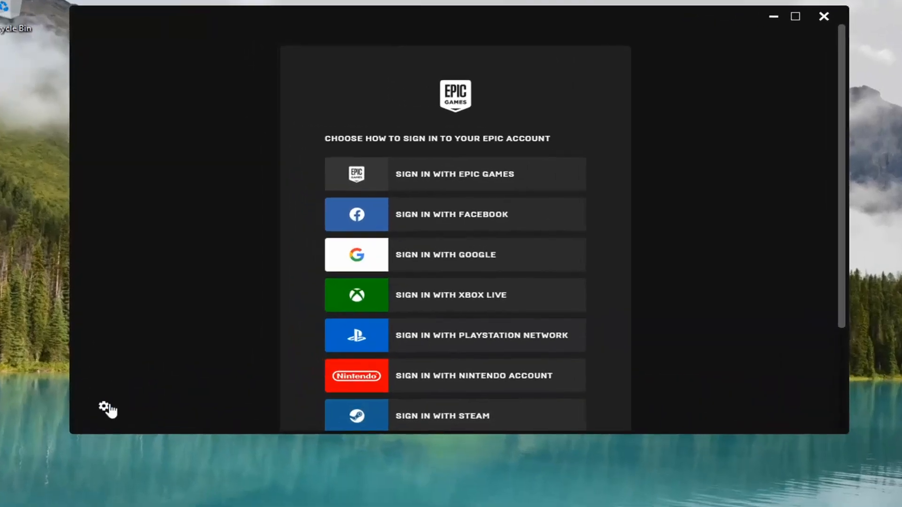
left_click(101, 408)
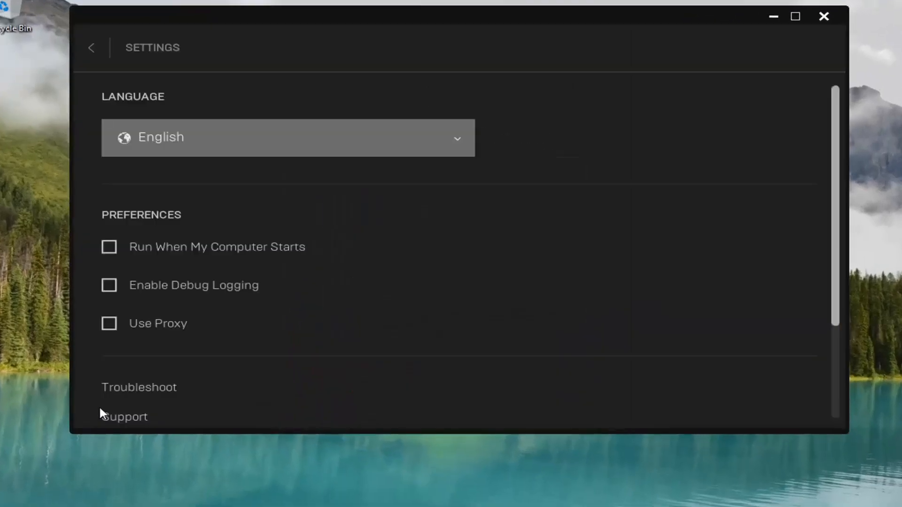
left_click(139, 387)
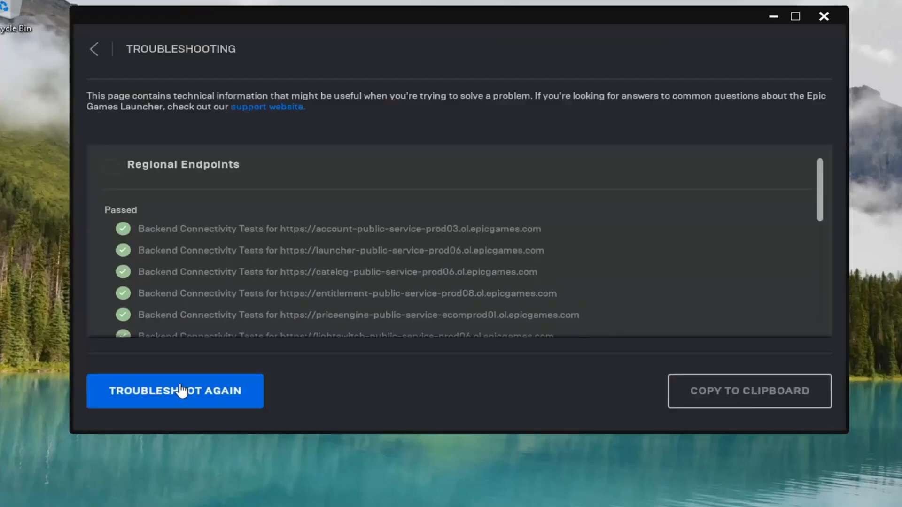
Review the requirement checks by scrolling the results, then return to the sign-in options screen
scroll("down", 3)
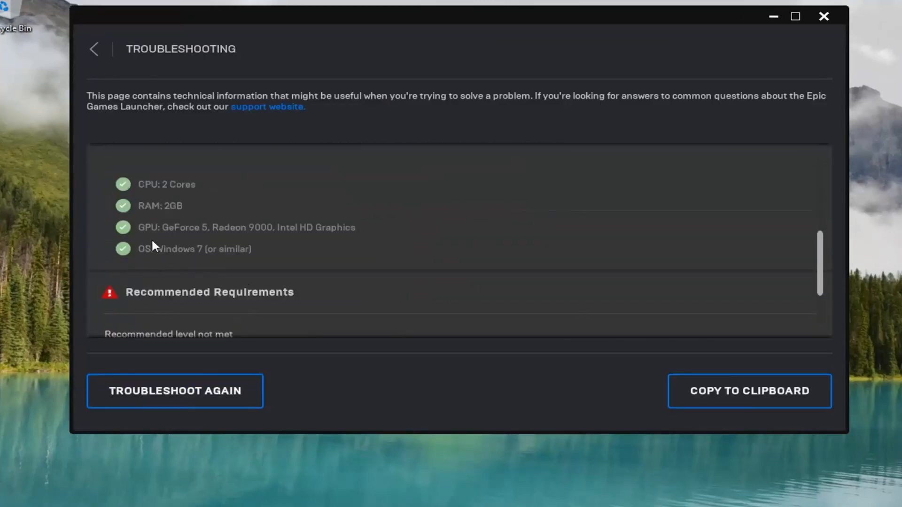
mouse_move(266, 298)
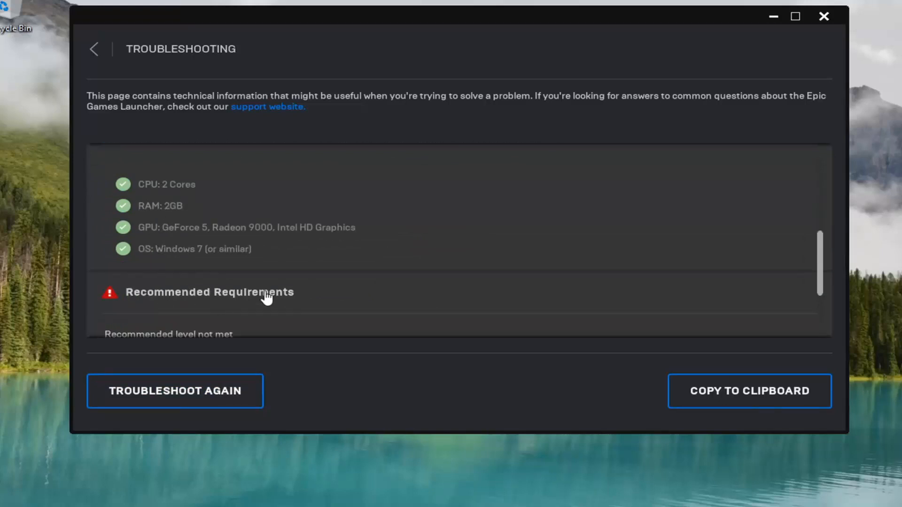
scroll("down", 3)
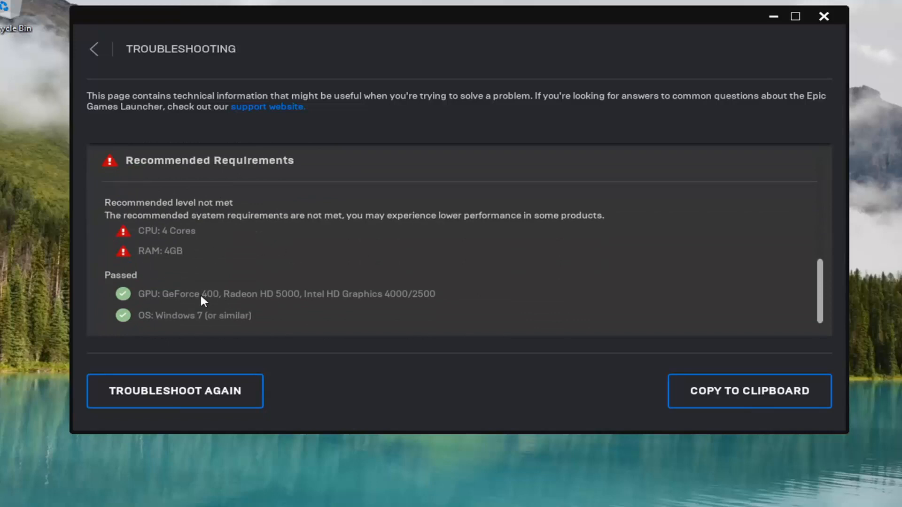
mouse_move(224, 320)
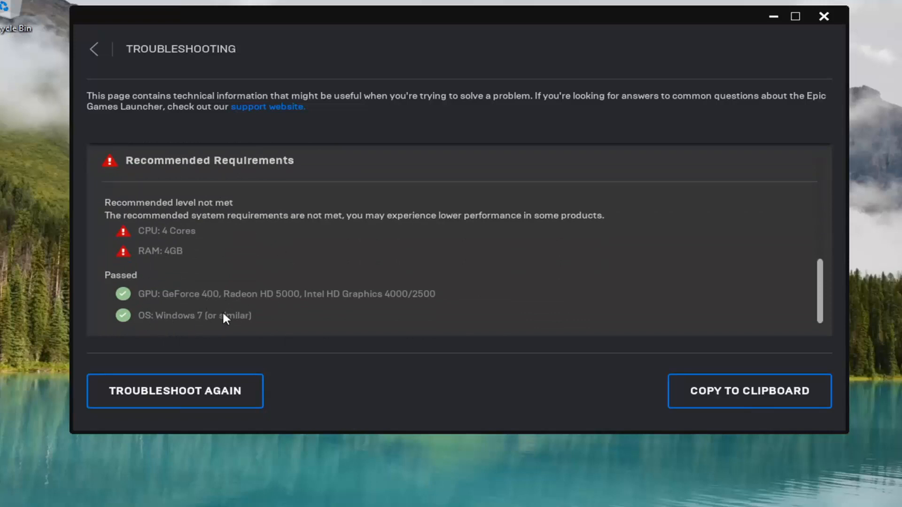
mouse_move(149, 296)
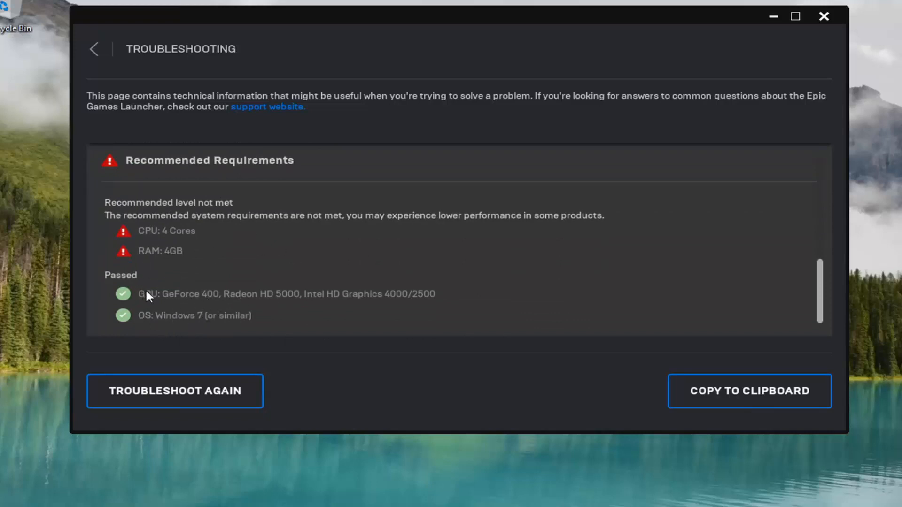
scroll("down", 3)
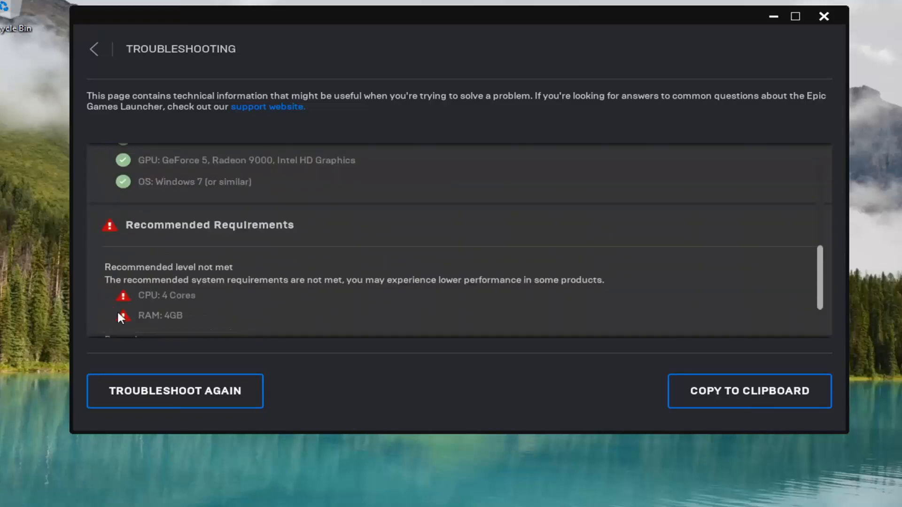
scroll("up", 3)
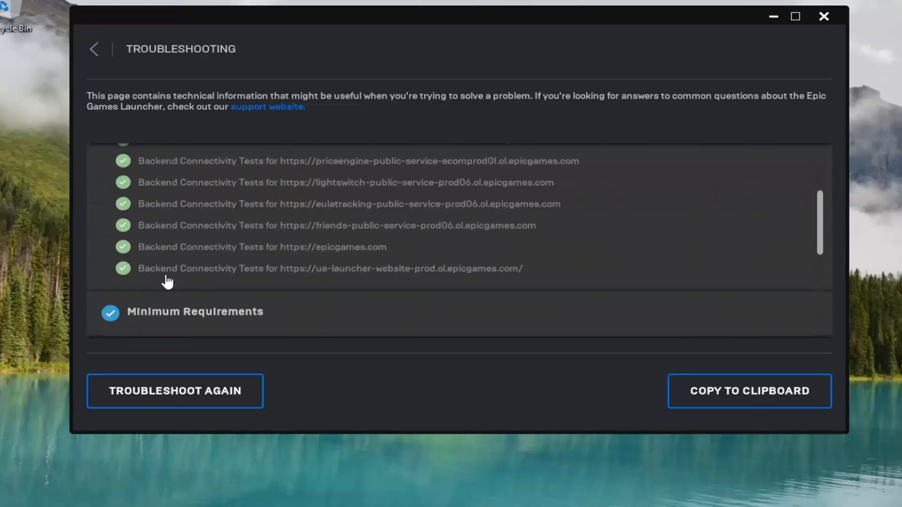
scroll("up", 3)
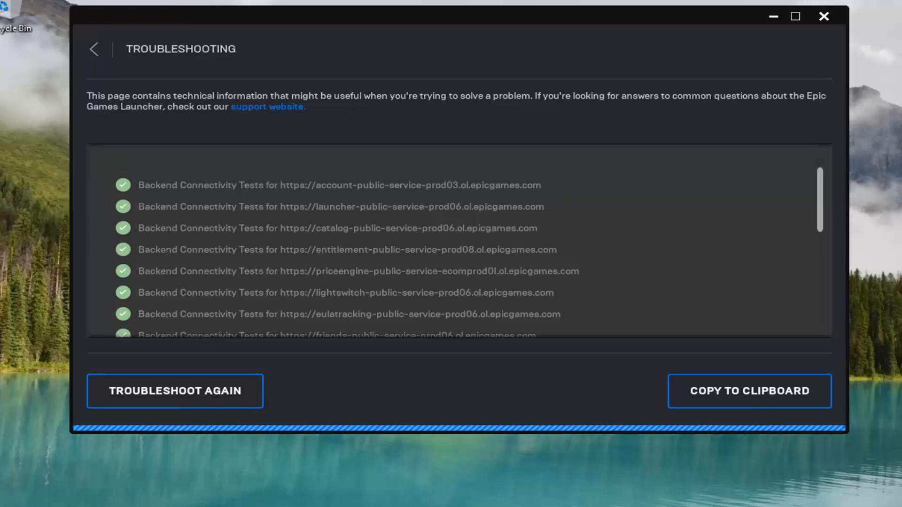
left_click(94, 49)
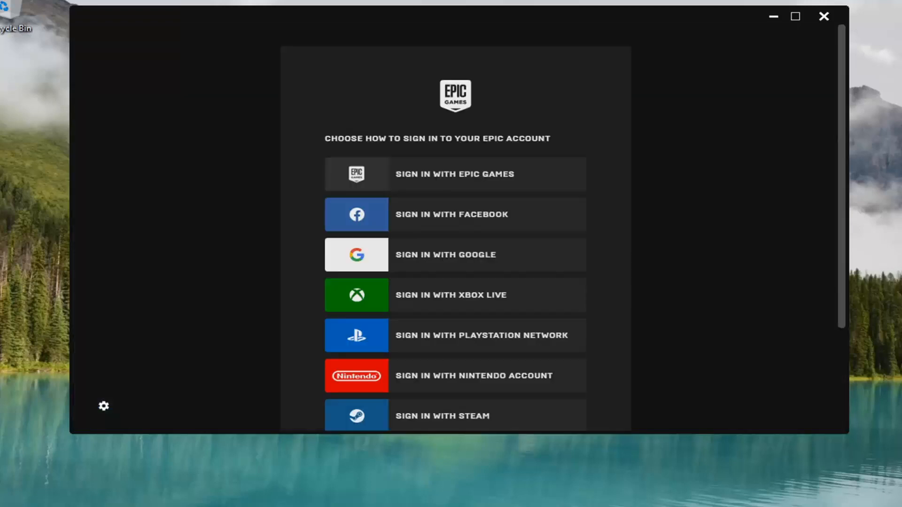